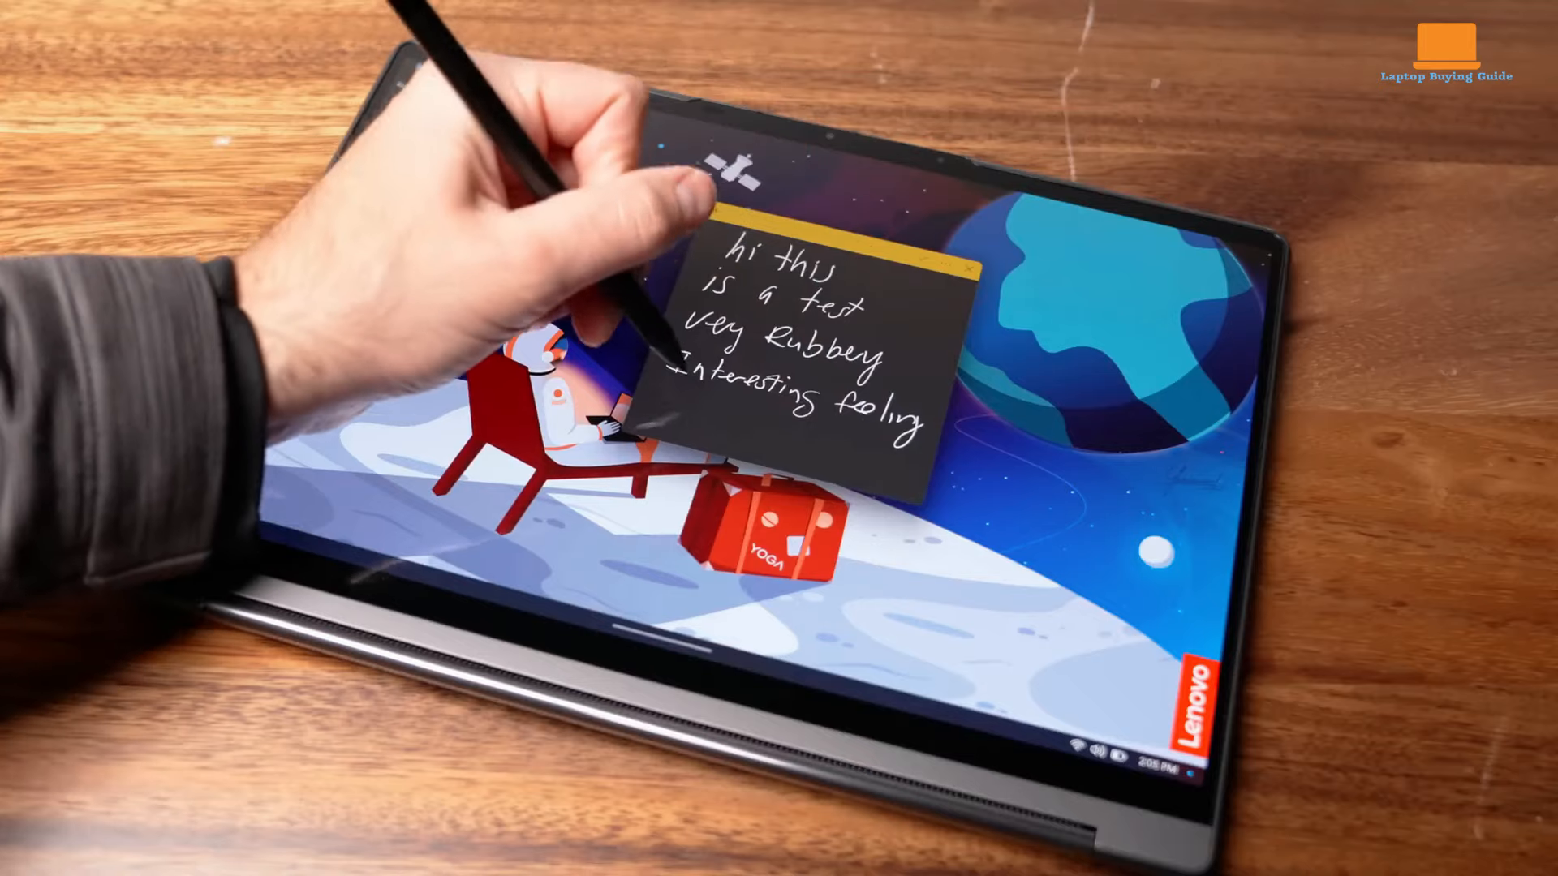
pyautogui.write("I'm")
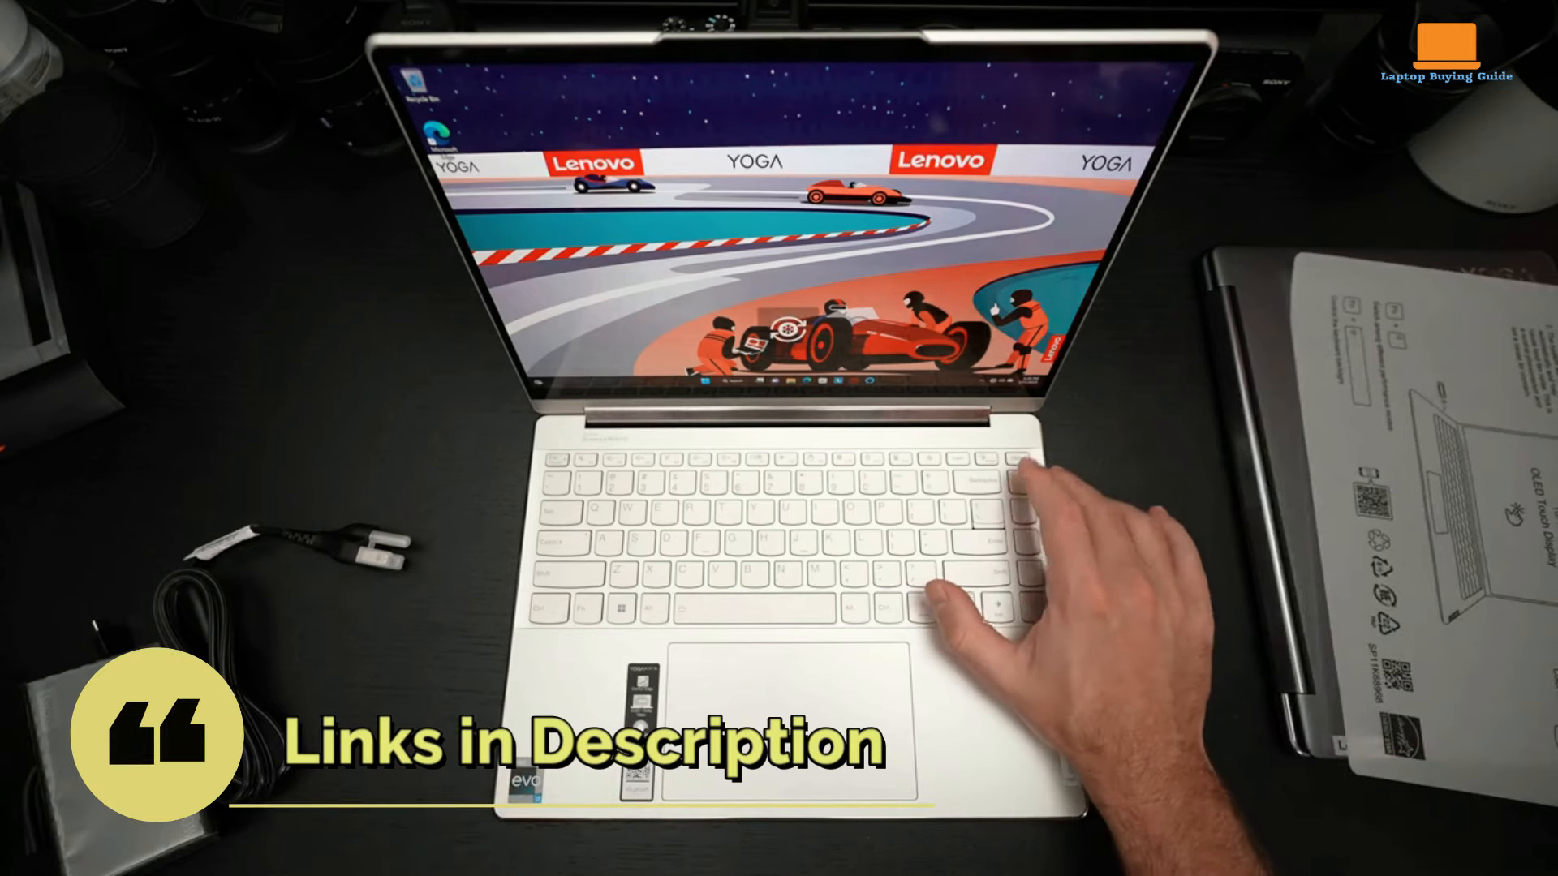
pyautogui.moveTo(973, 596)
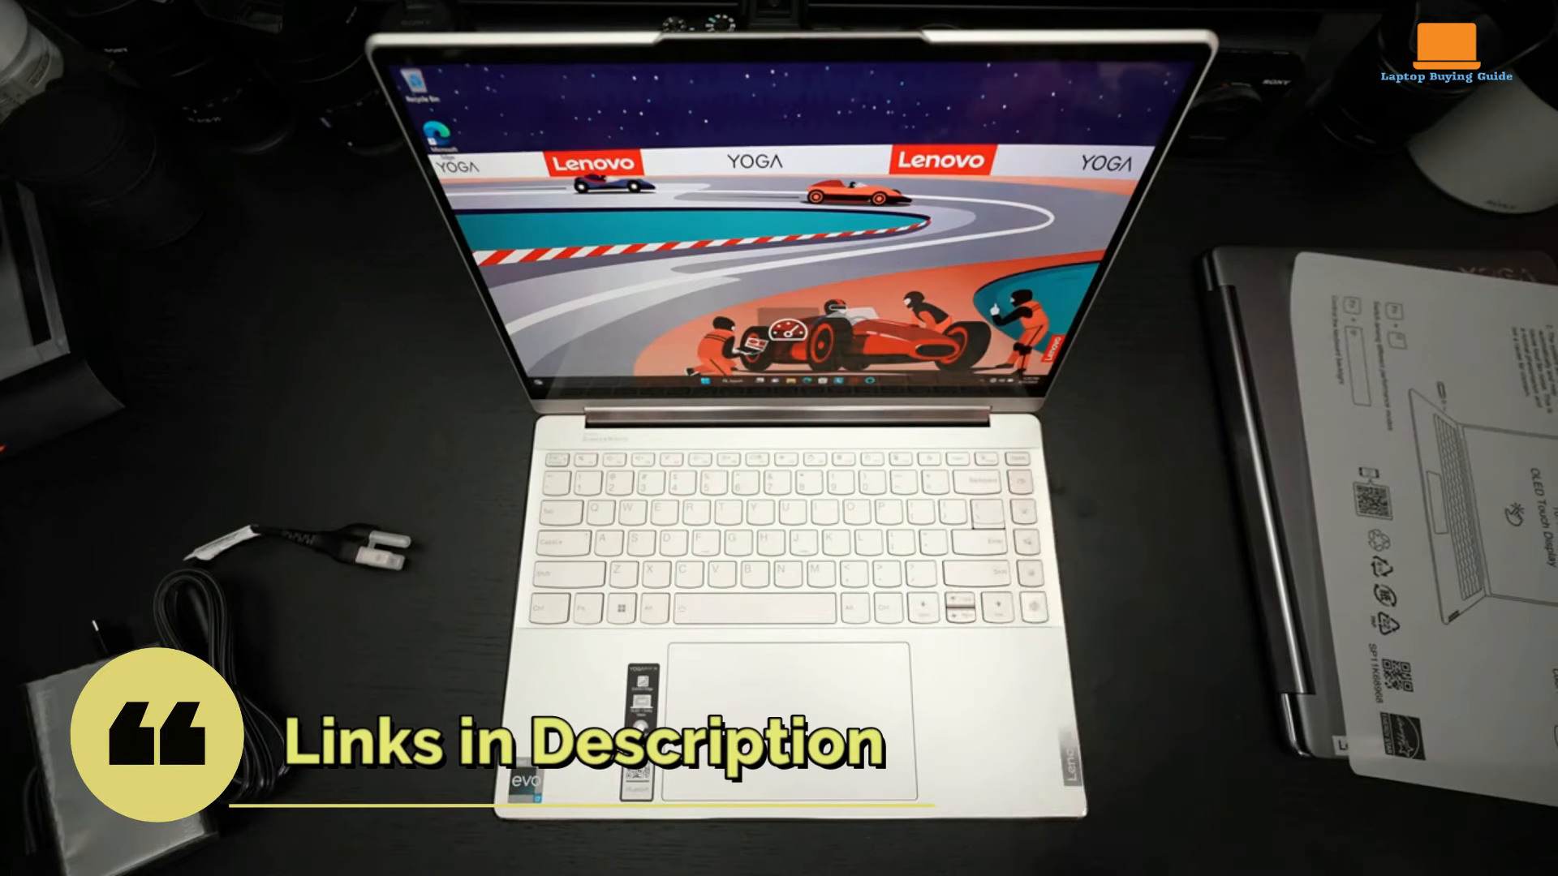